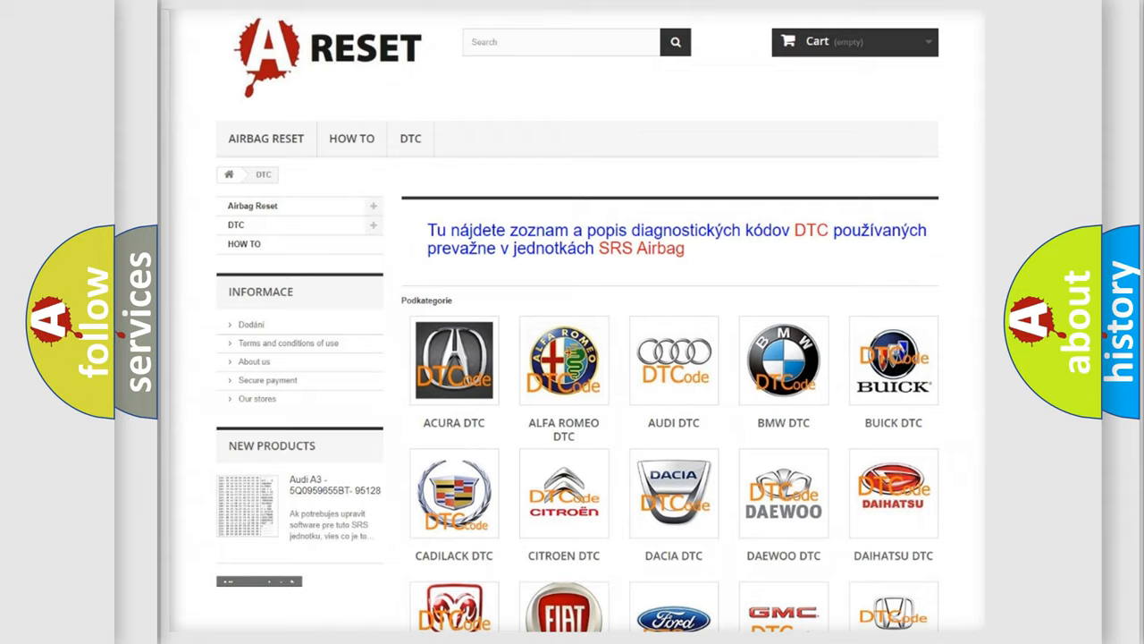
- View the Alfa Romeo DTC listing and browse its airbag diagnostic codes, returning to the top
scroll("up", 3)
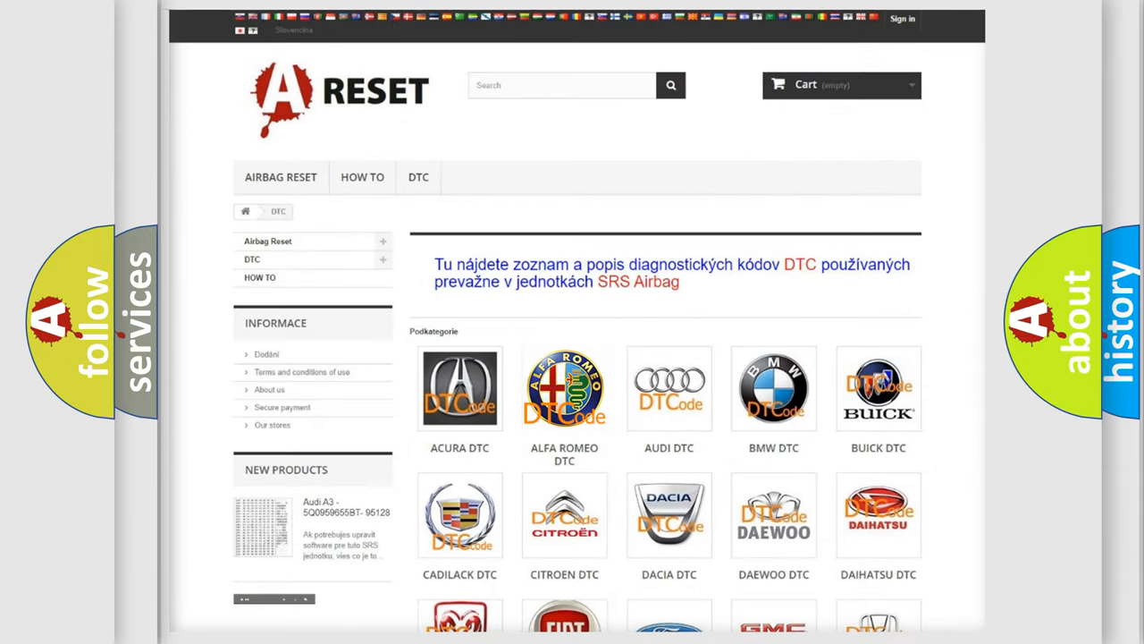
left_click(565, 386)
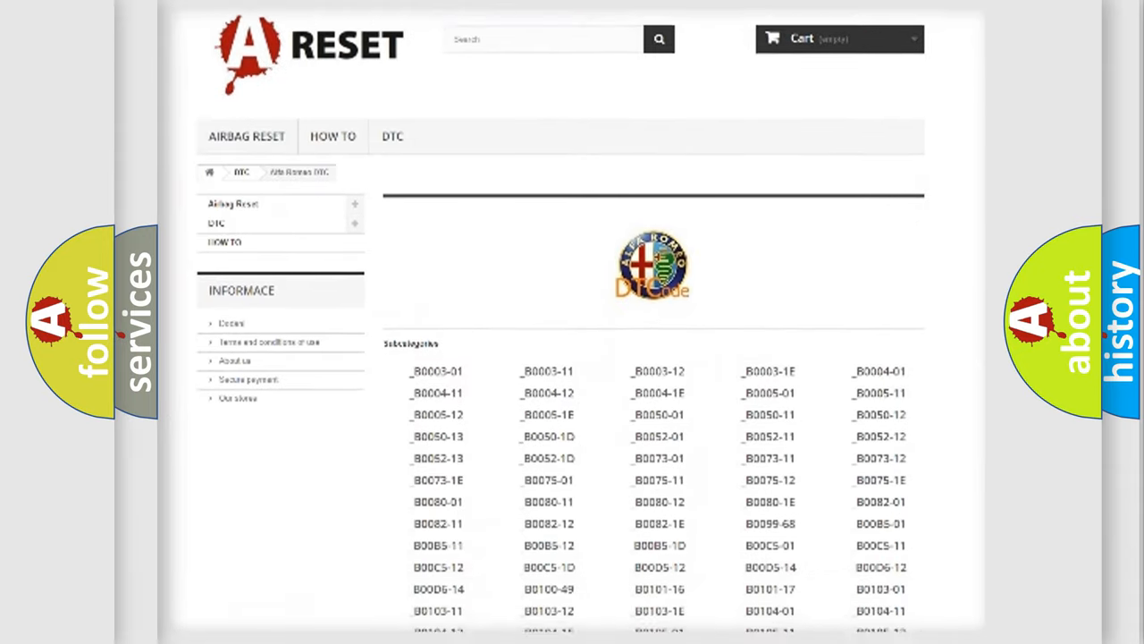
scroll("down", 3)
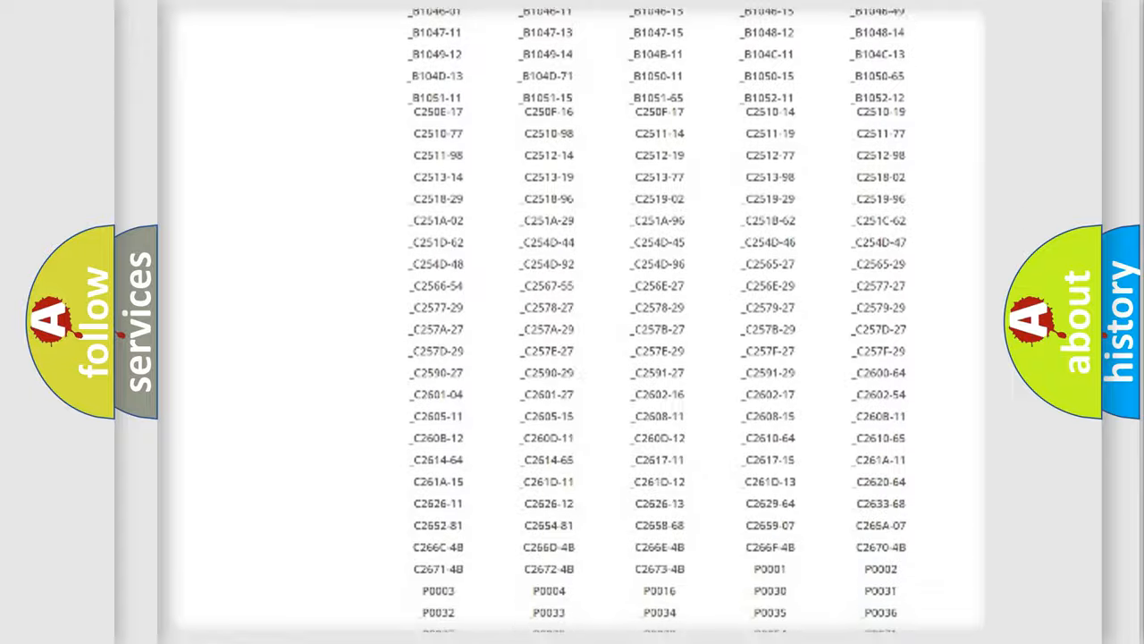
scroll("up", 3)
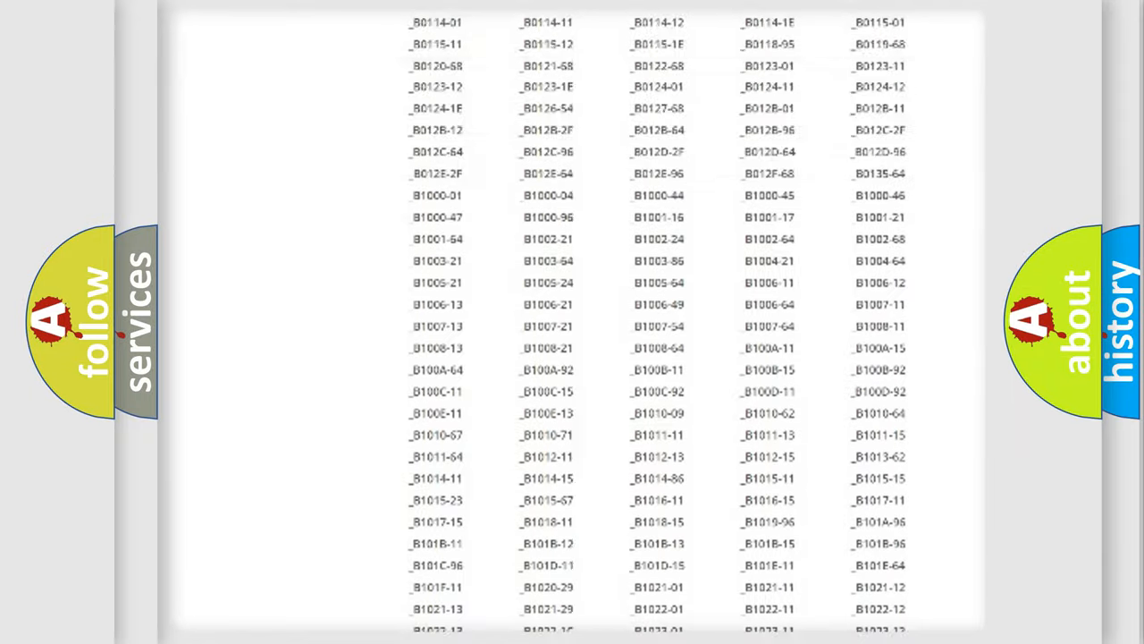
scroll("up", 3)
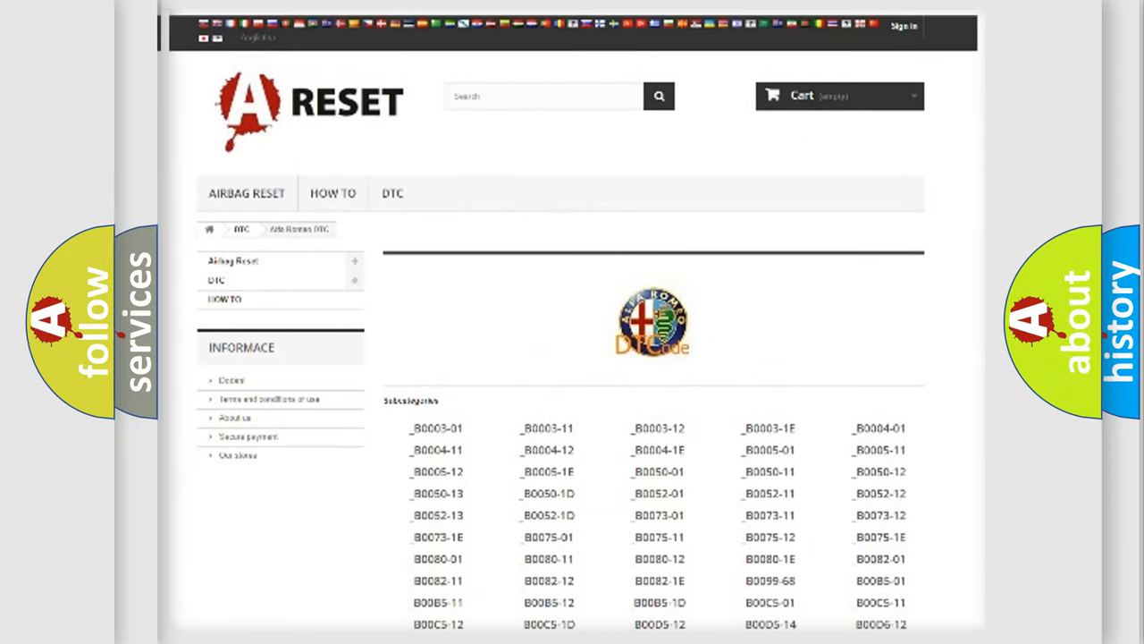